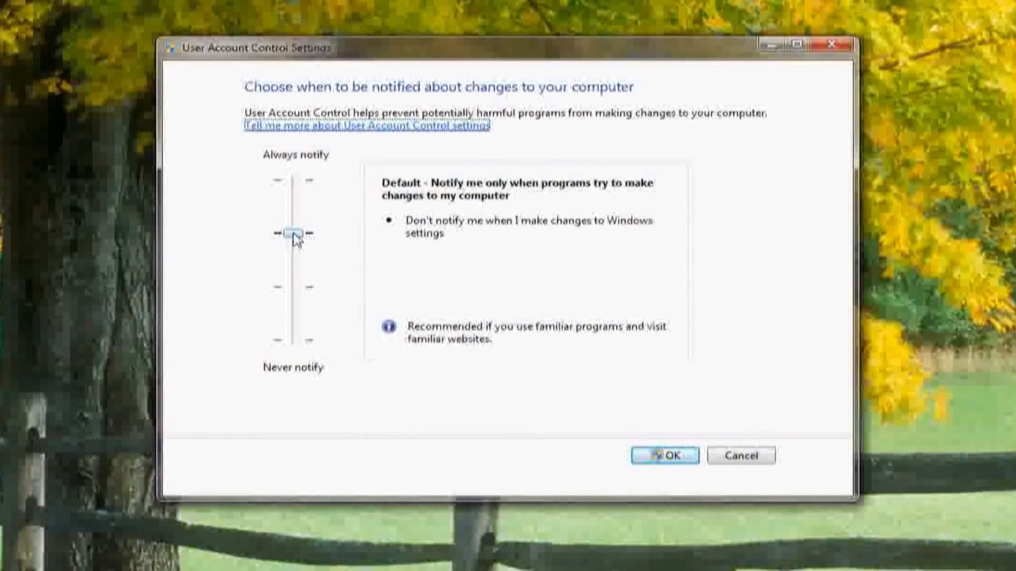
{"action": "mouse_move", "coordinate": [221, 204]}
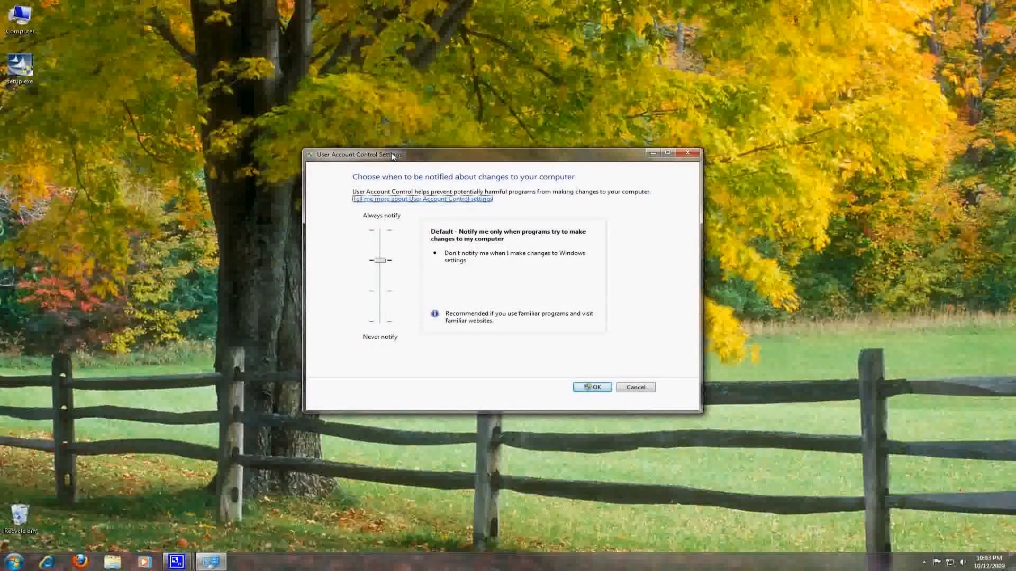
{"action": "mouse_move", "coordinate": [117, 136]}
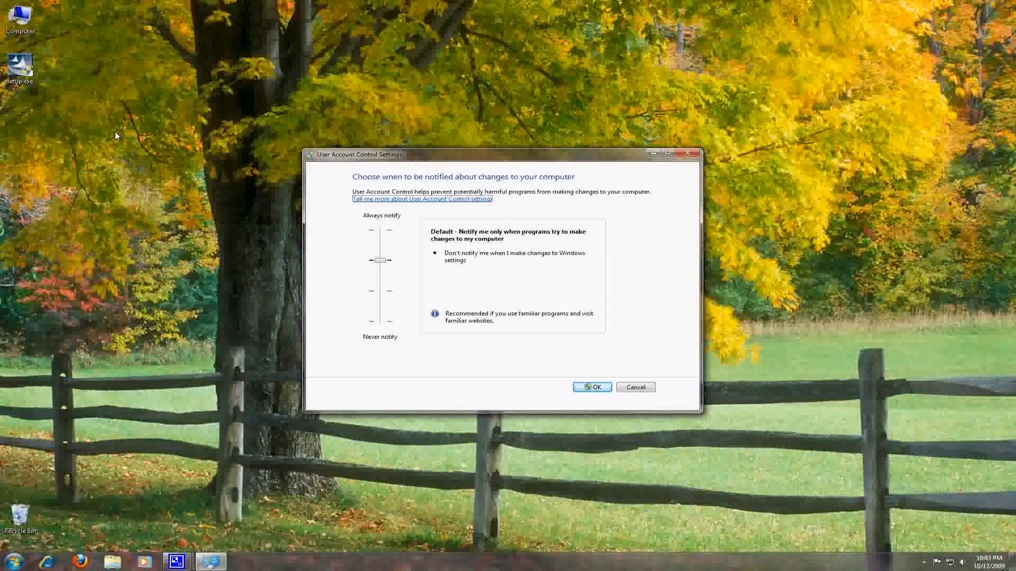
{"action": "mouse_move", "coordinate": [701, 282]}
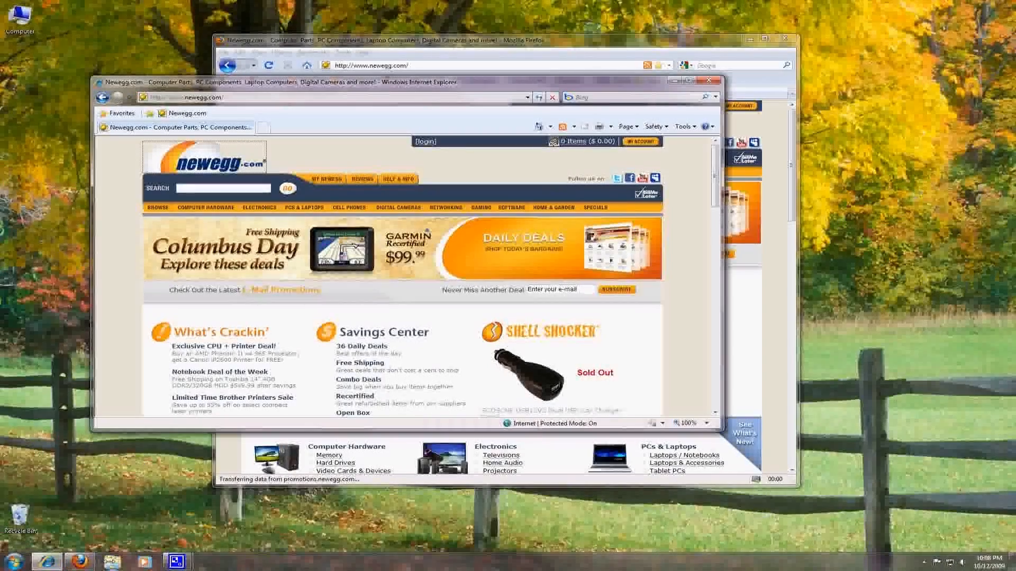
{"action": "mouse_move", "coordinate": [79, 559]}
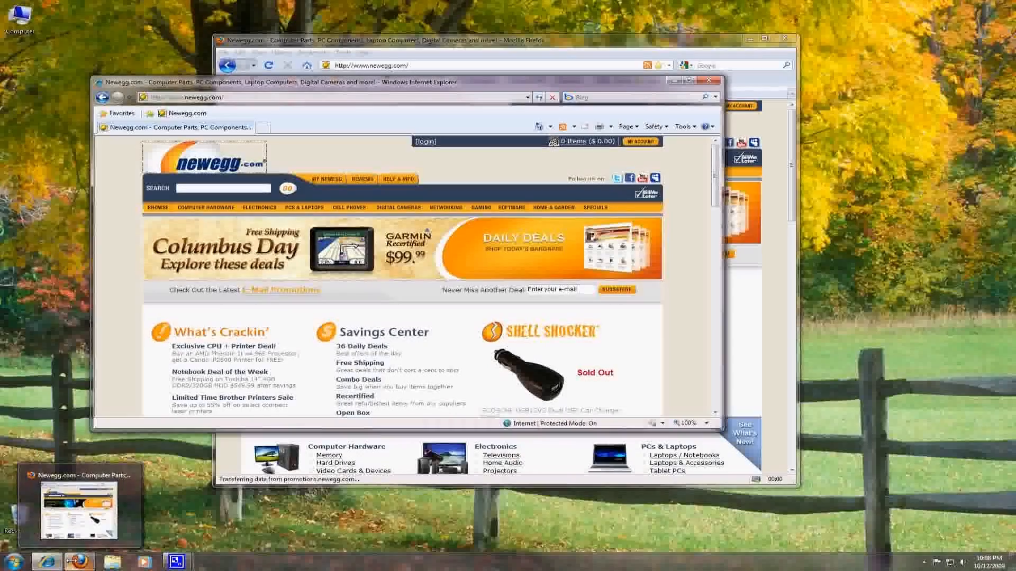
Show the Bing page from Internet Explorer's taskbar thumbnails, then close the Bing tab
{"action": "left_click", "coordinate": [8, 559]}
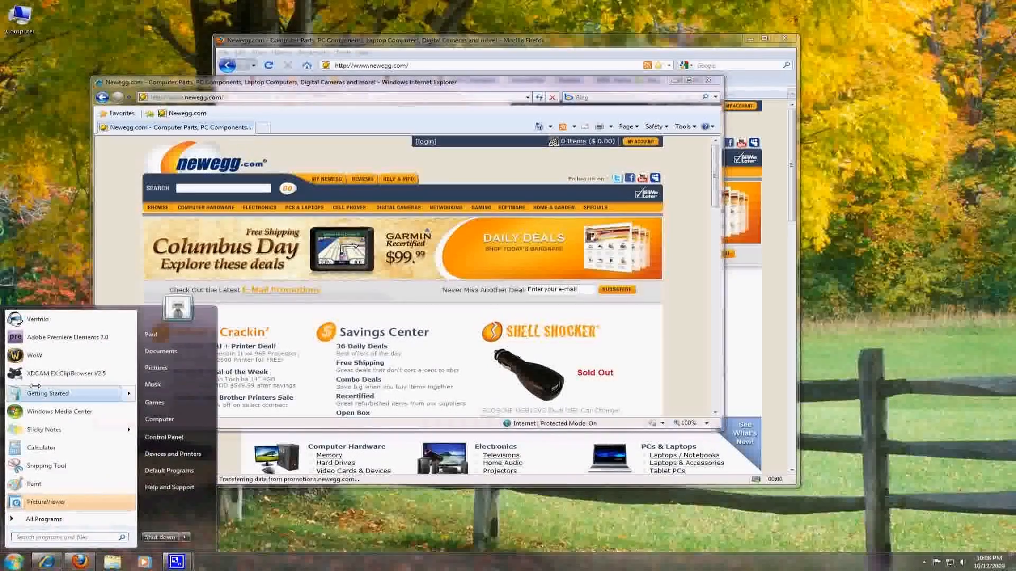
{"action": "mouse_move", "coordinate": [44, 430]}
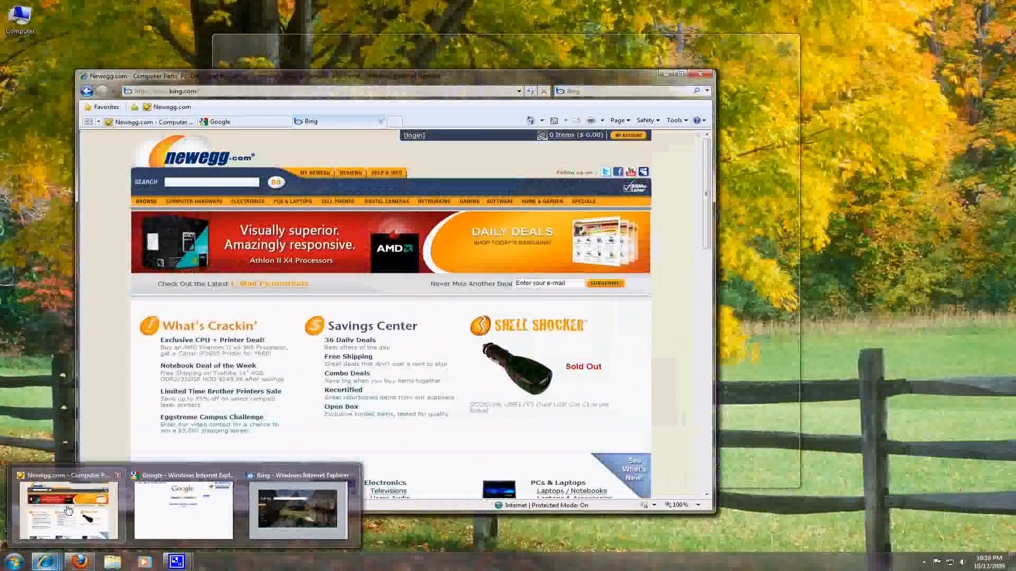
{"action": "left_click", "coordinate": [290, 520]}
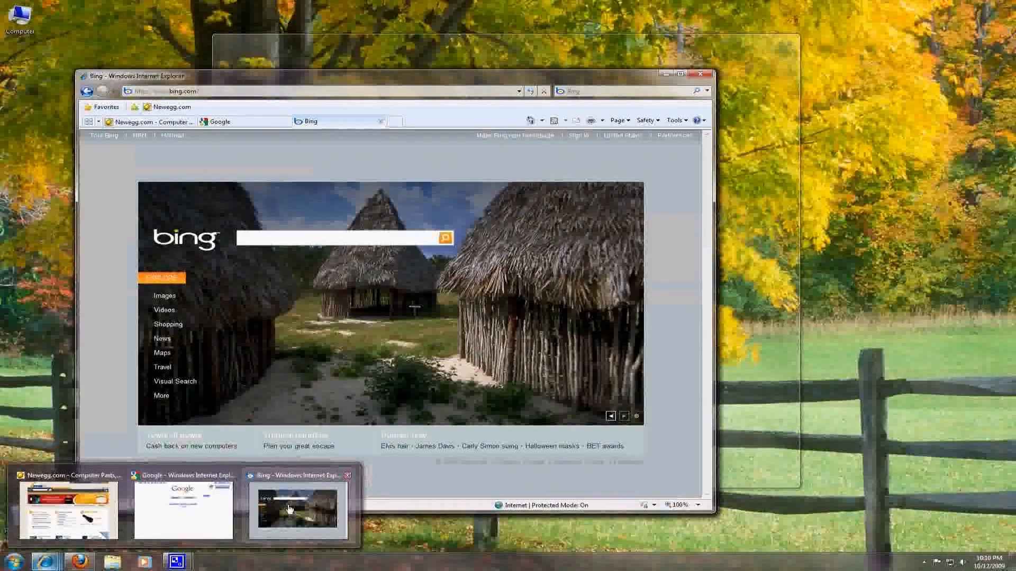
{"action": "left_click", "coordinate": [66, 513]}
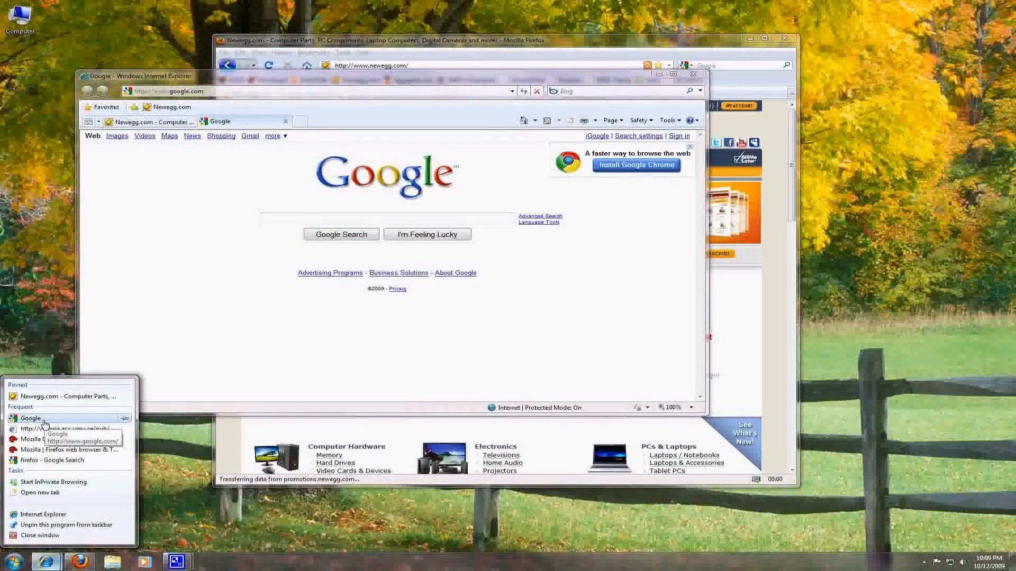
{"action": "mouse_move", "coordinate": [50, 460]}
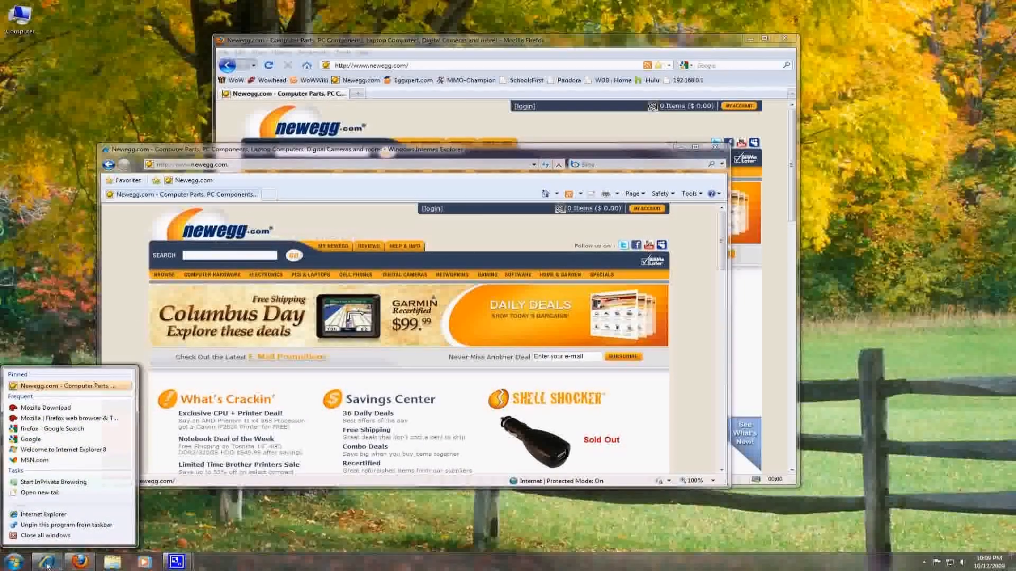
{"action": "mouse_move", "coordinate": [69, 386]}
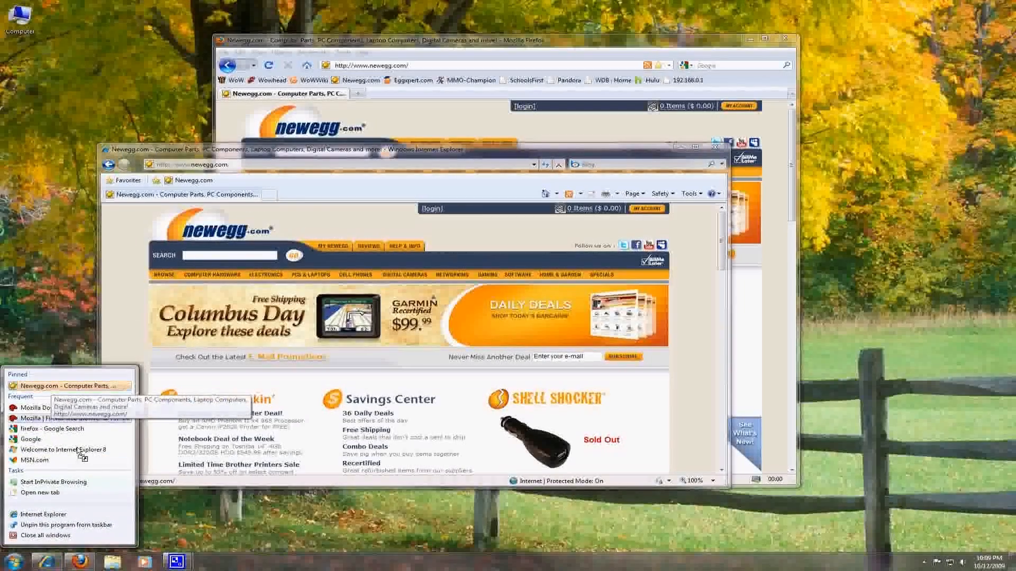
Close all Internet Explorer windows and bring up the Explorer jump list to reach Libraries
{"action": "left_click", "coordinate": [555, 224]}
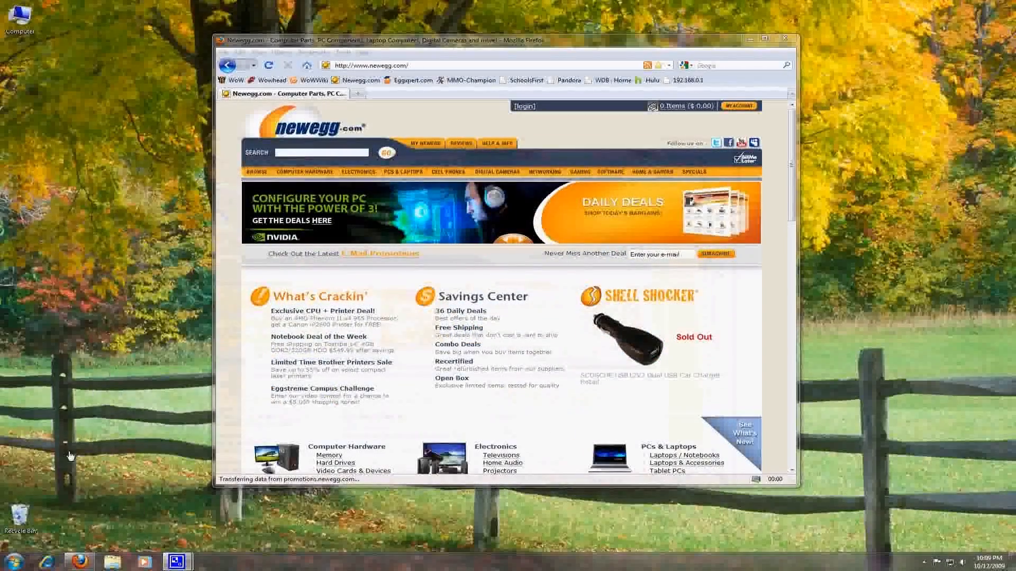
{"action": "right_click", "coordinate": [56, 561]}
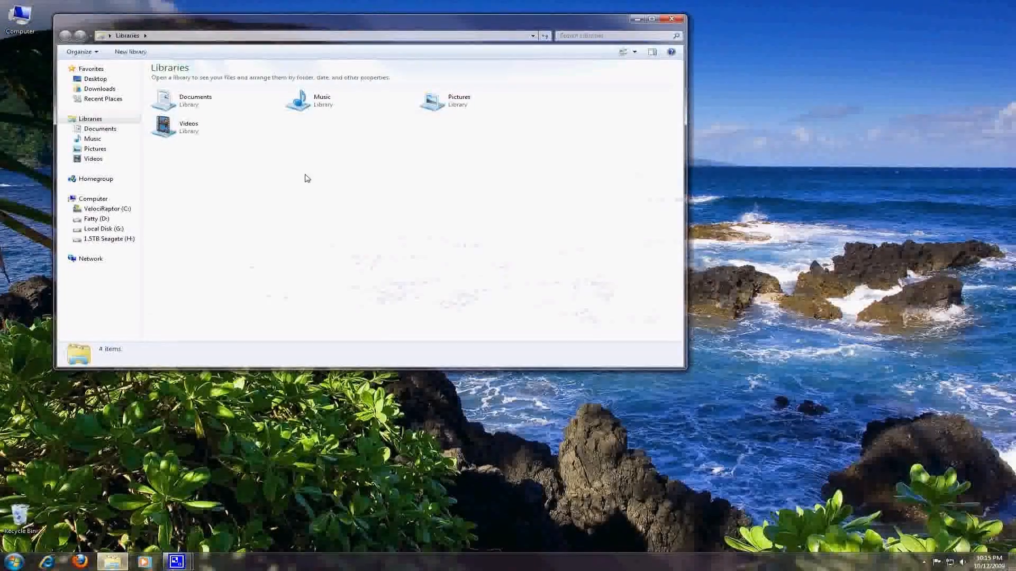
Open the Music library's locations and start adding a folder from drive D
{"action": "double_click", "coordinate": [294, 101]}
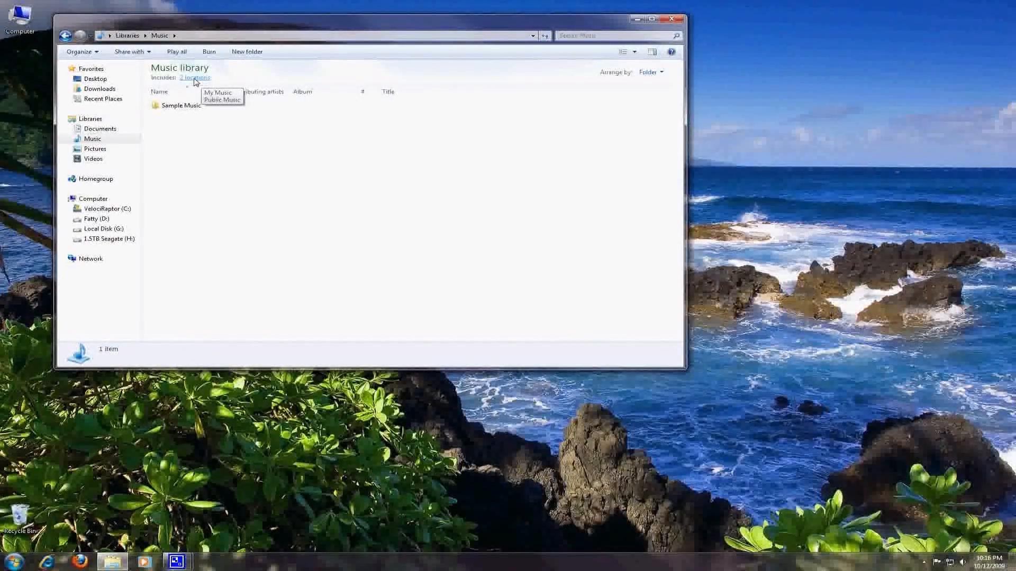
{"action": "left_click", "coordinate": [194, 77]}
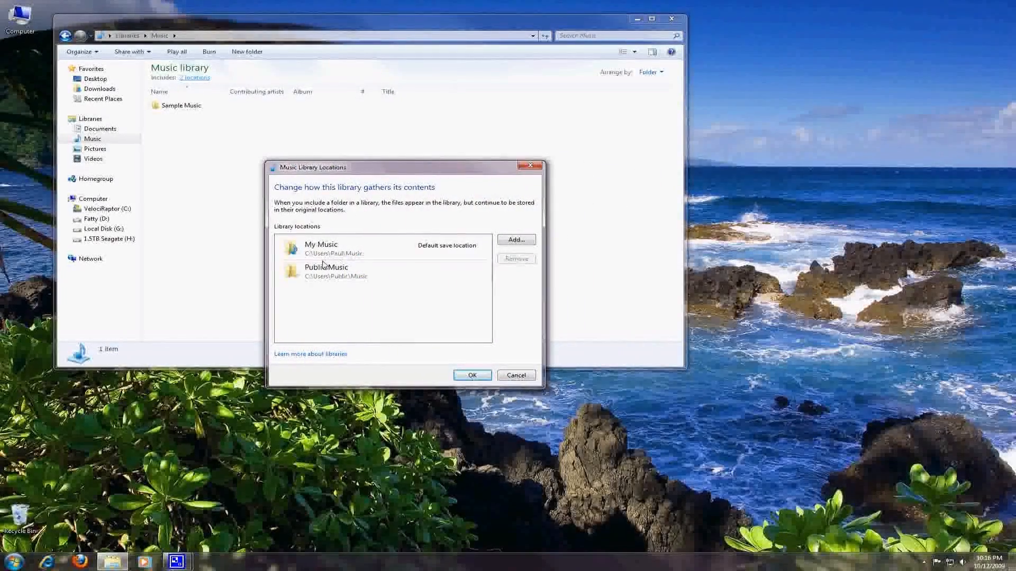
{"action": "left_click", "coordinate": [516, 240]}
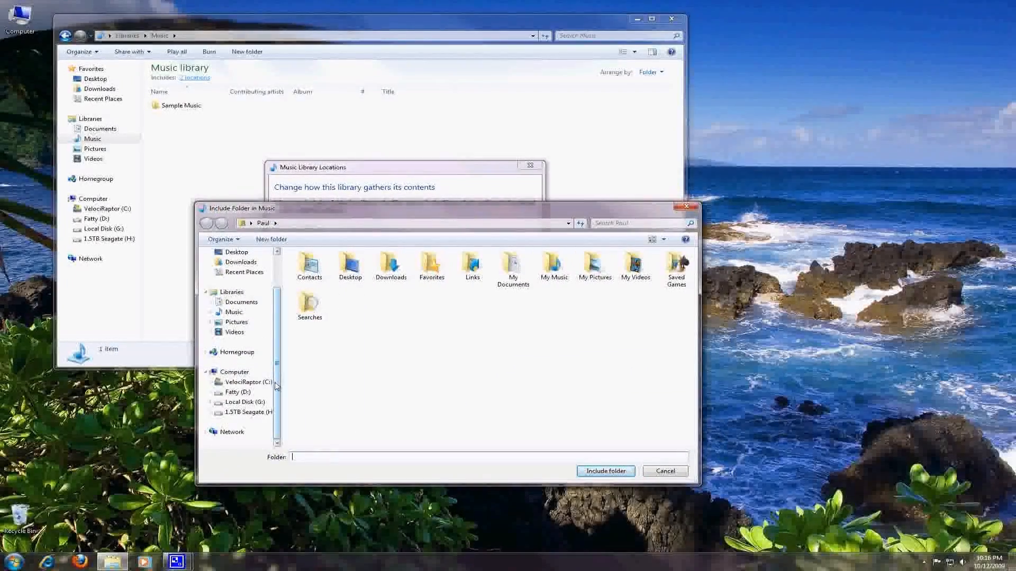
{"action": "left_click", "coordinate": [237, 392]}
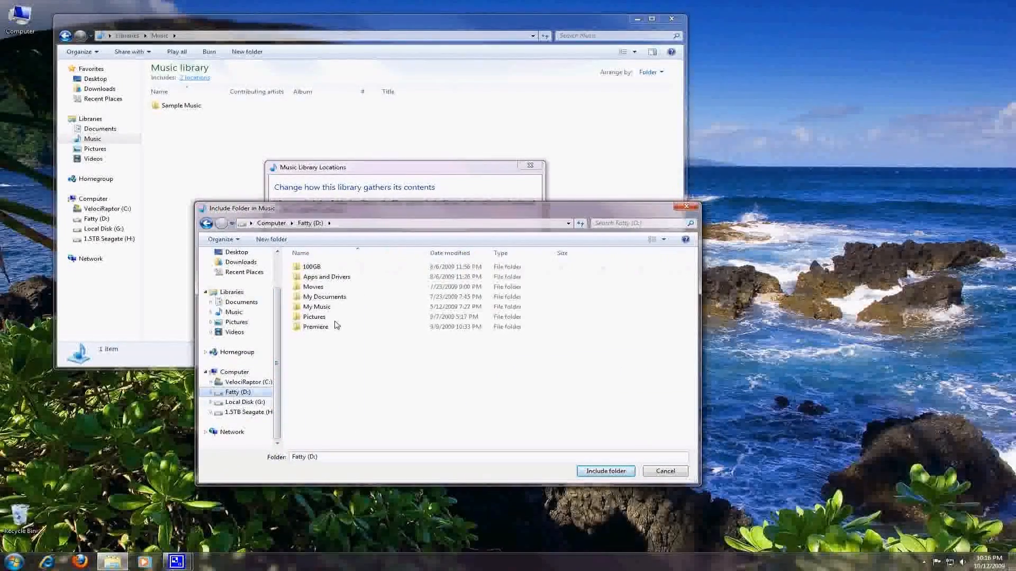
{"action": "double_click", "coordinate": [317, 296]}
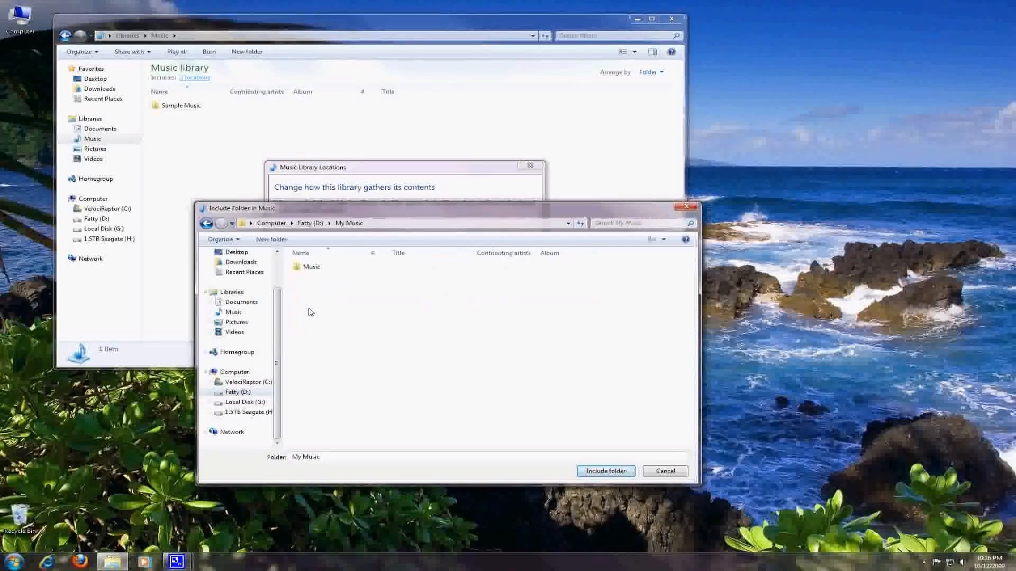
Include D:\My Music\Music\Aerosmith as the third Music library location and confirm
{"action": "double_click", "coordinate": [312, 266]}
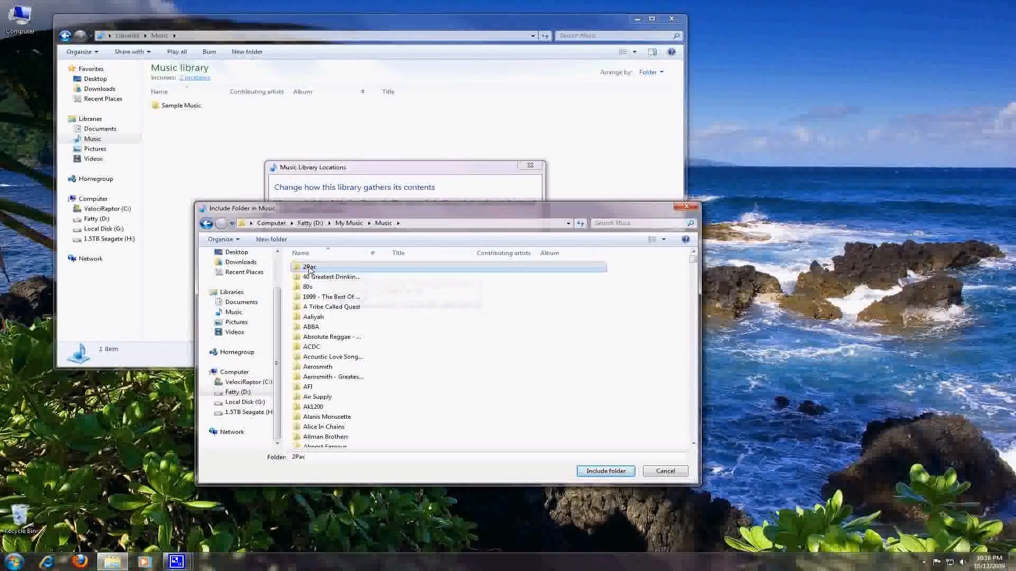
{"action": "left_click", "coordinate": [317, 366]}
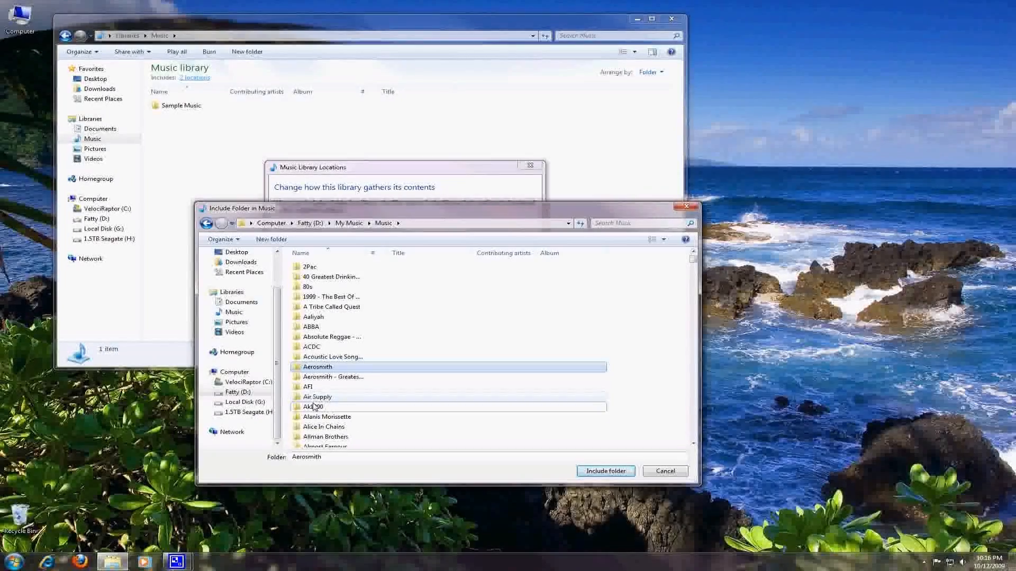
{"action": "double_click", "coordinate": [317, 367]}
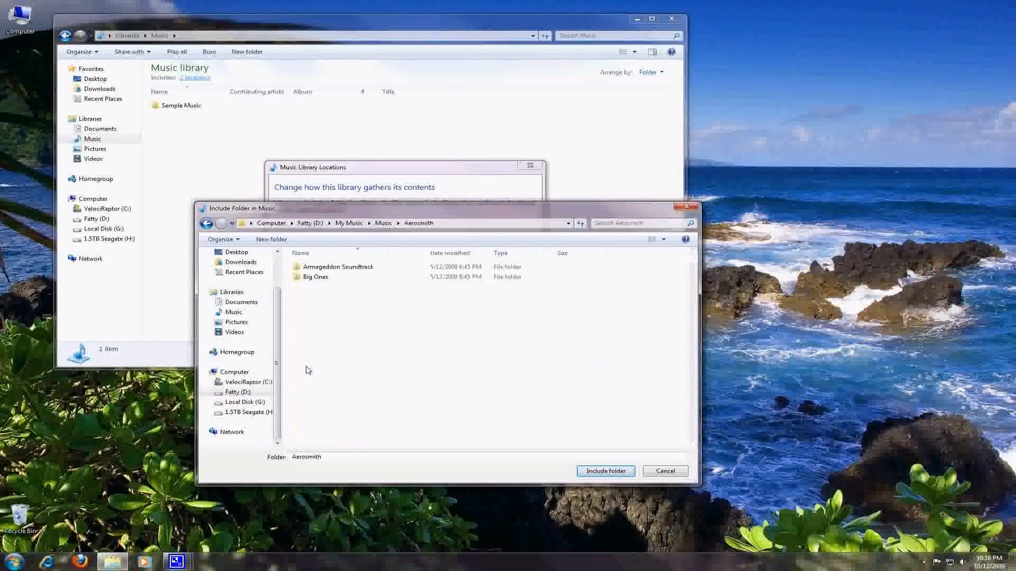
{"action": "left_click", "coordinate": [605, 471]}
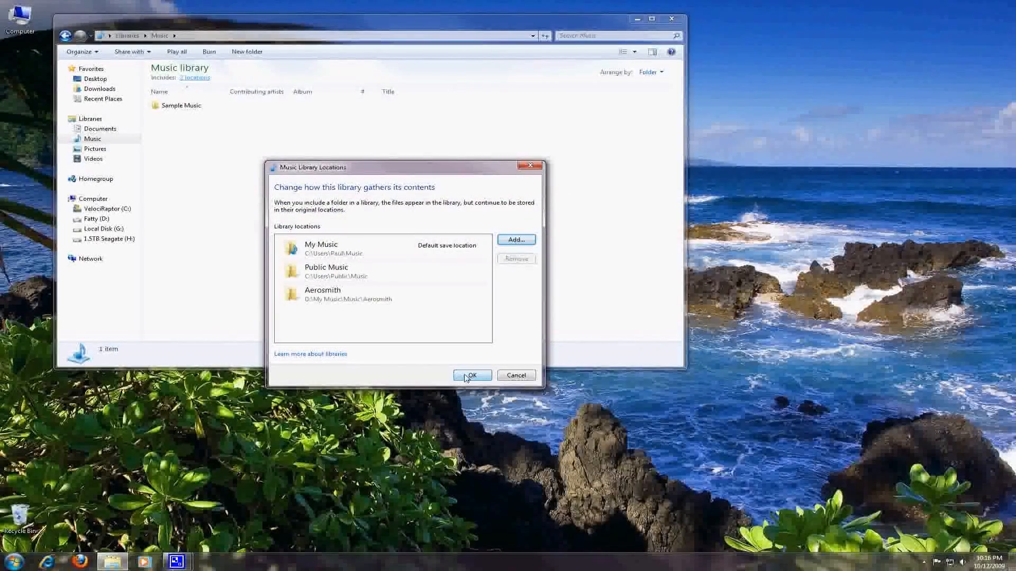
{"action": "left_click", "coordinate": [472, 375]}
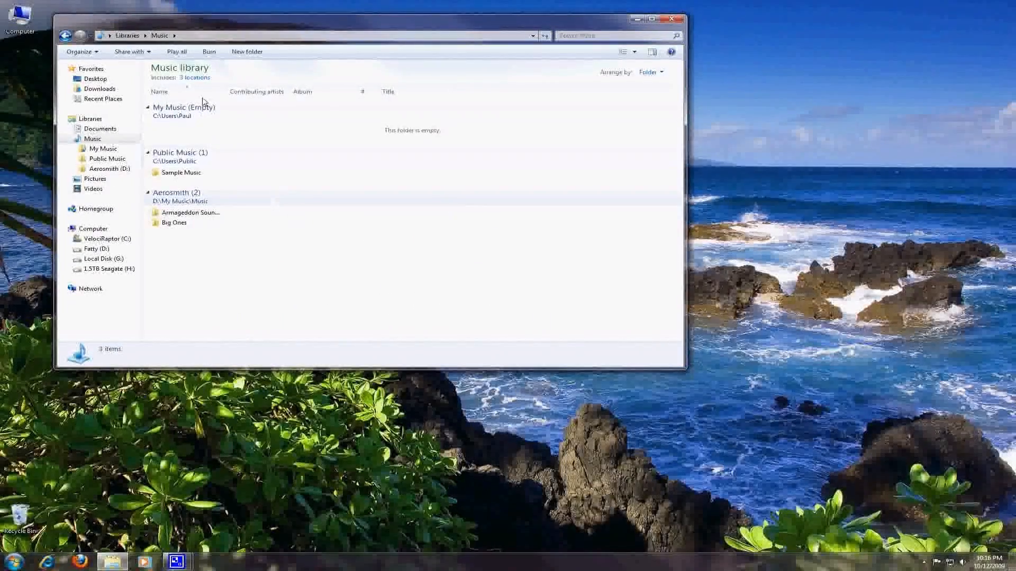
{"action": "mouse_move", "coordinate": [174, 222]}
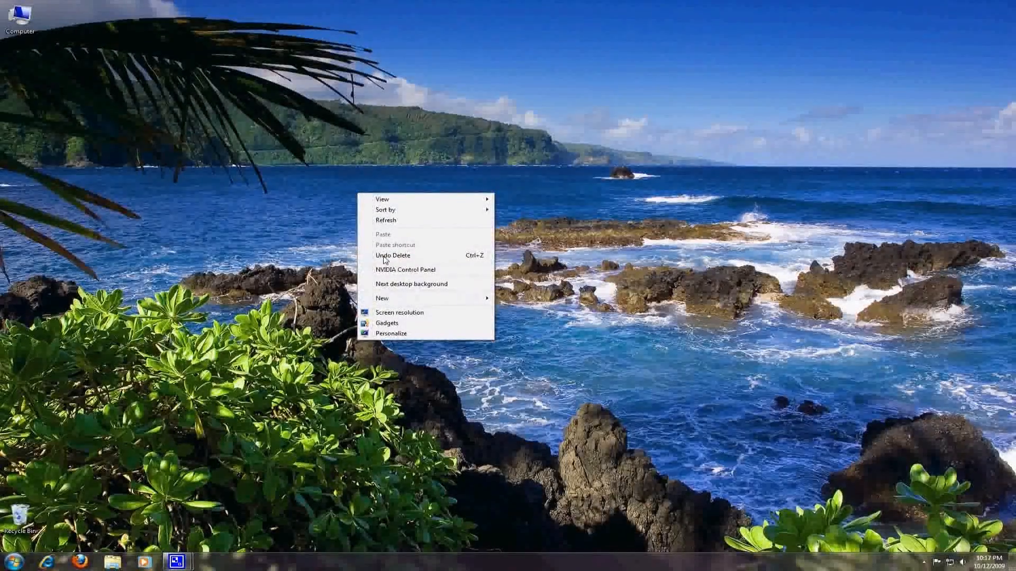
Open Personalize and apply the Japan, Nature and then US themes
{"action": "left_click", "coordinate": [391, 333]}
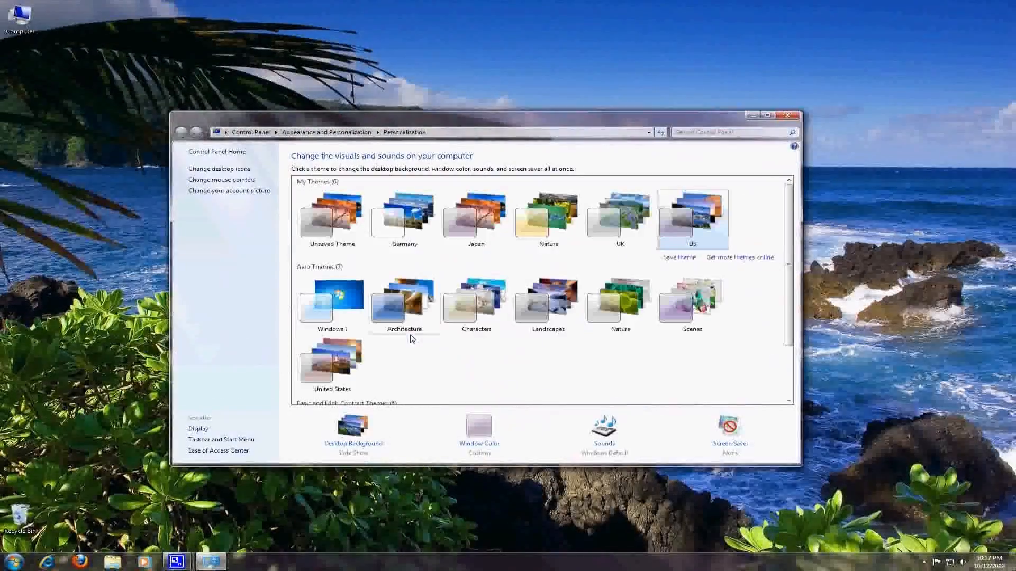
{"action": "left_click", "coordinate": [476, 219]}
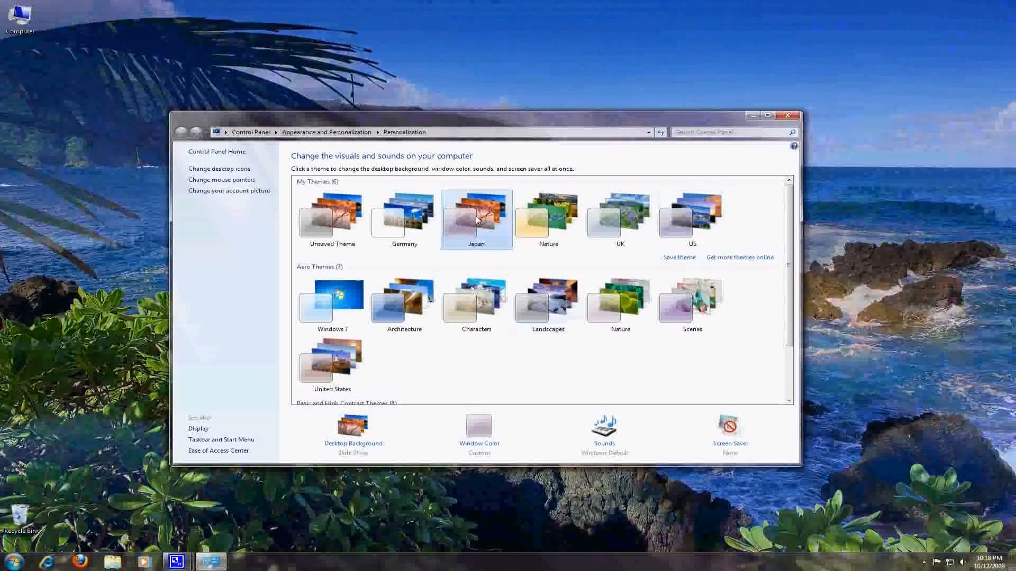
{"action": "left_click", "coordinate": [548, 219]}
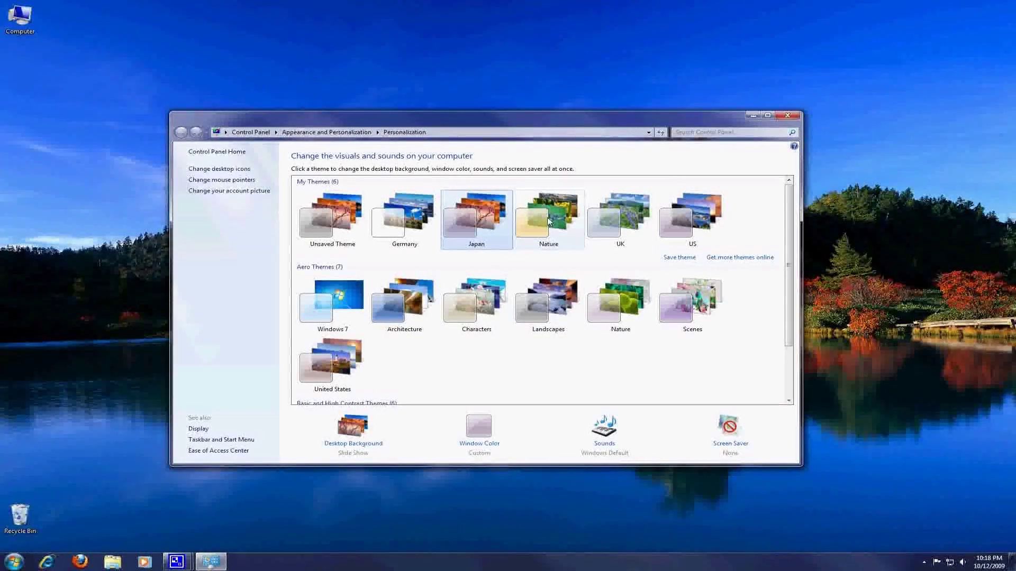
{"action": "left_click", "coordinate": [548, 219]}
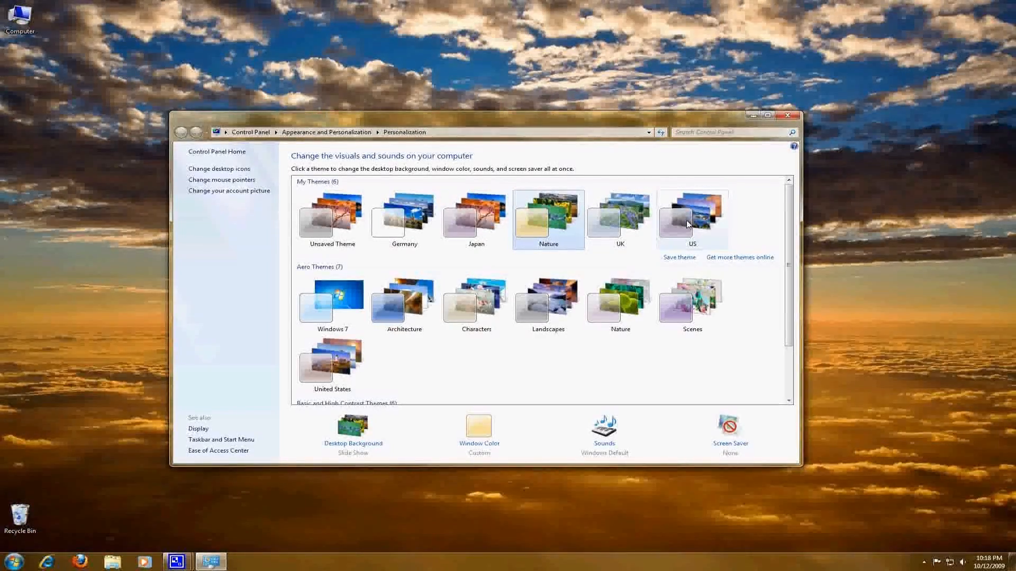
{"action": "left_click", "coordinate": [692, 218]}
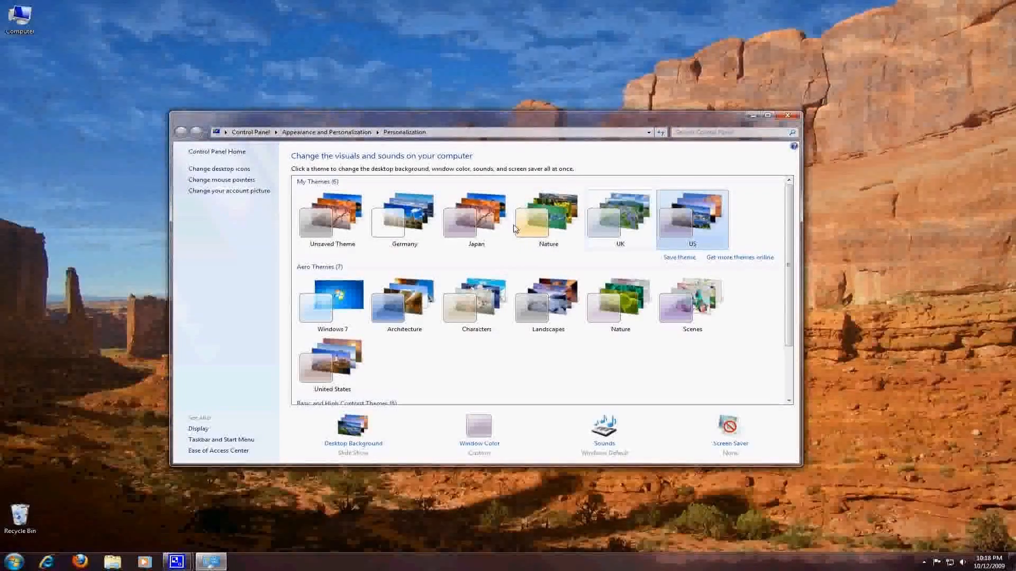